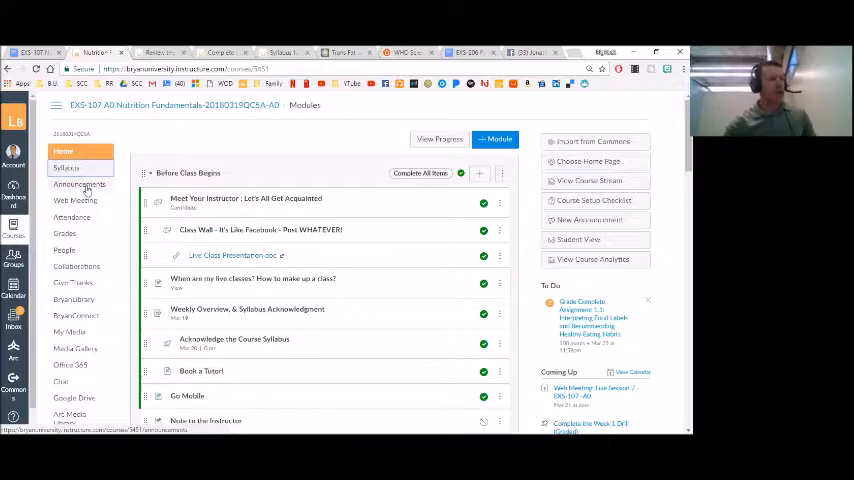
mouse_move(80, 185)
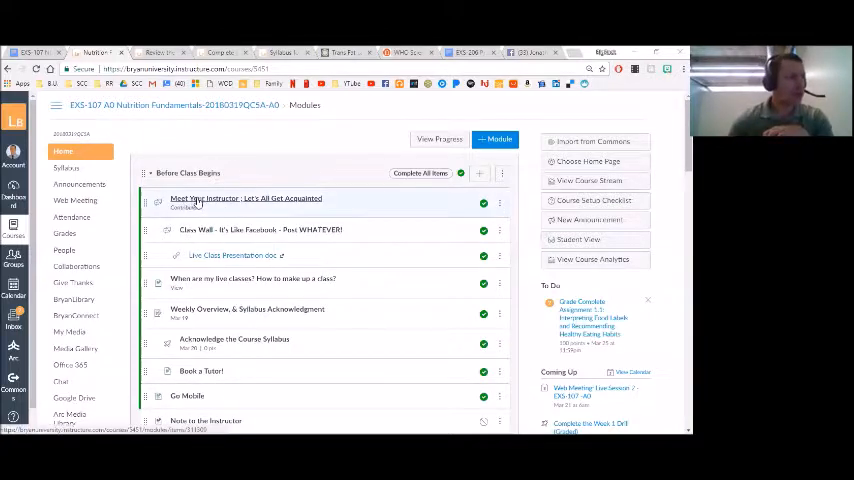
mouse_move(220, 210)
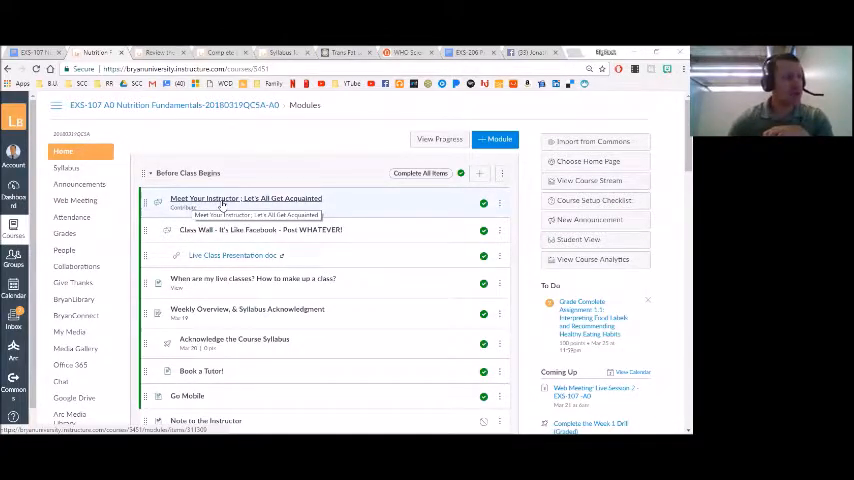
Open Meet Your Instructor in a new tab and scroll to the instructor's bio and photo collage
right_click(246, 198)
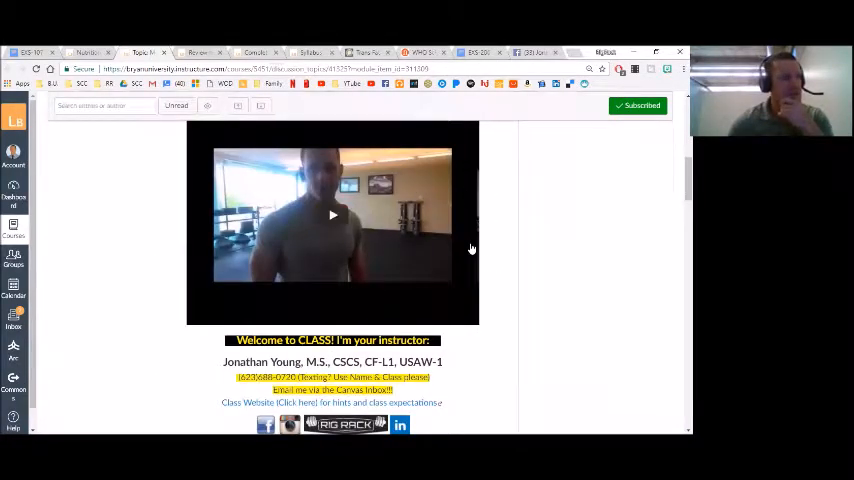
scroll("down", 3)
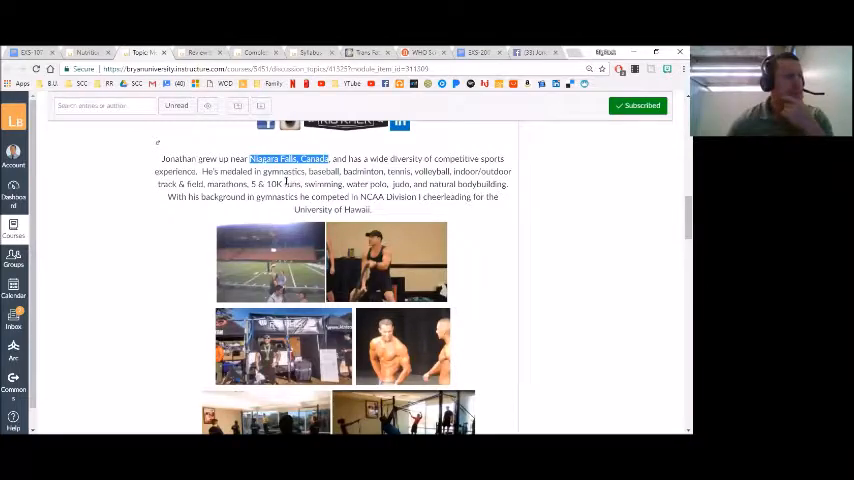
mouse_move(508, 243)
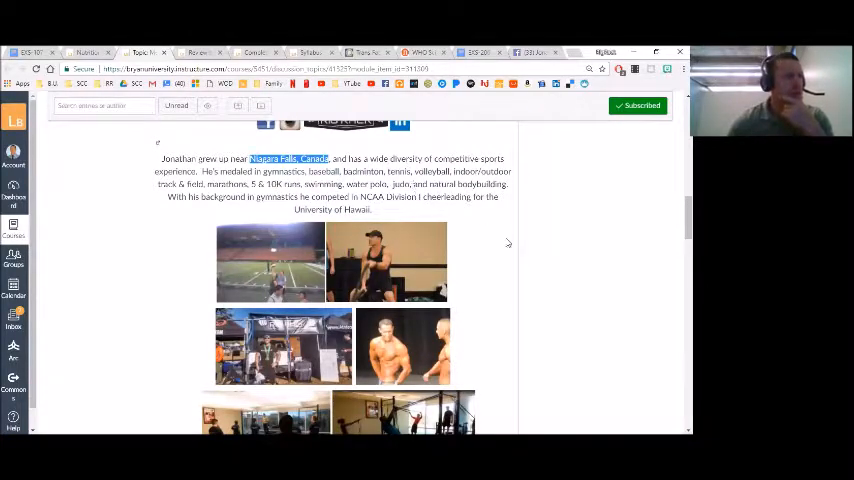
scroll("down", 3)
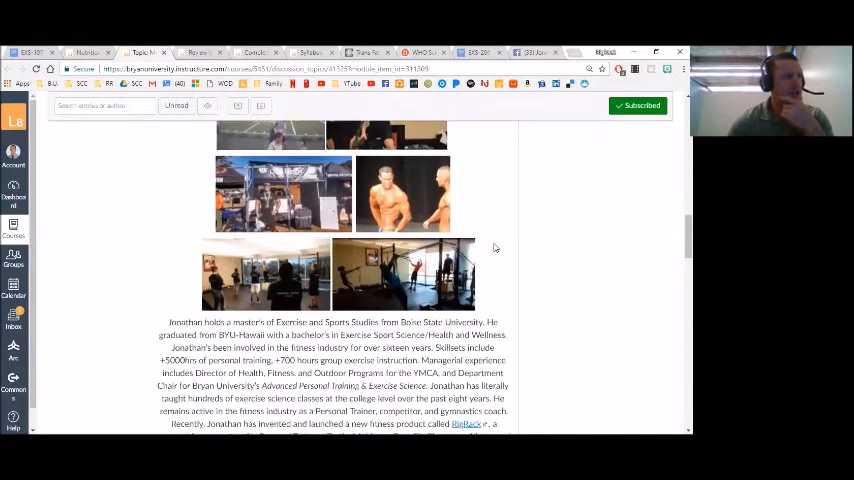
scroll("down", 3)
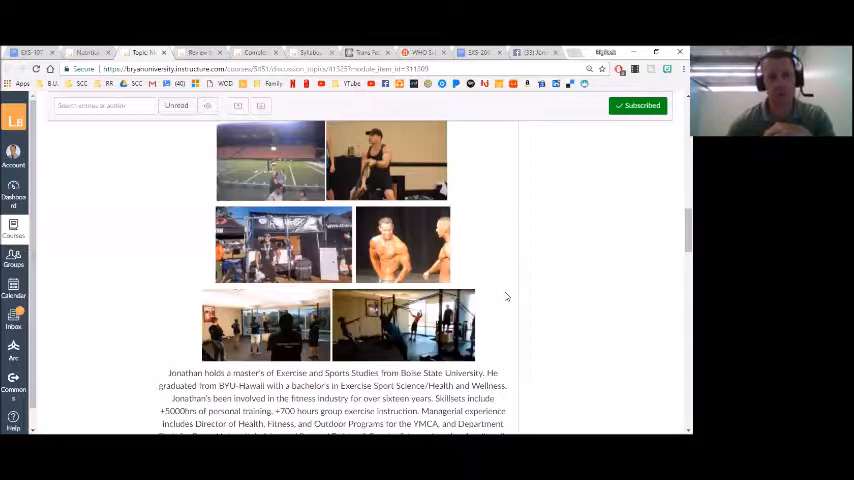
scroll("down", 3)
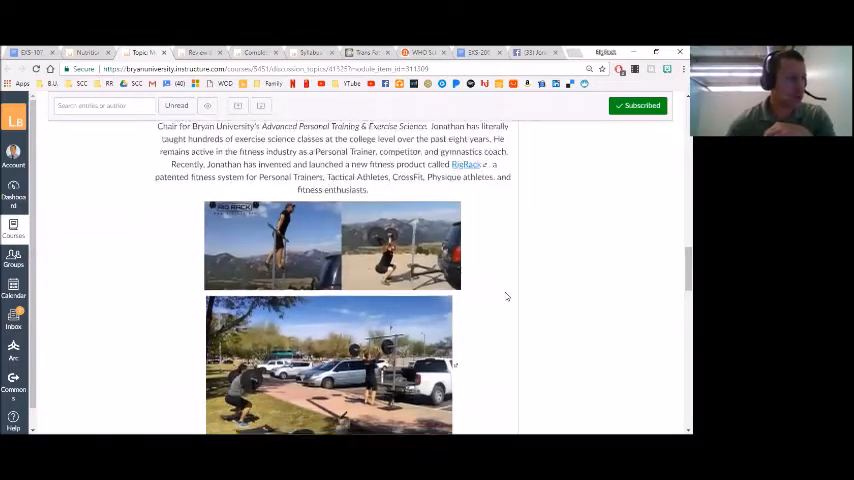
scroll("down", 3)
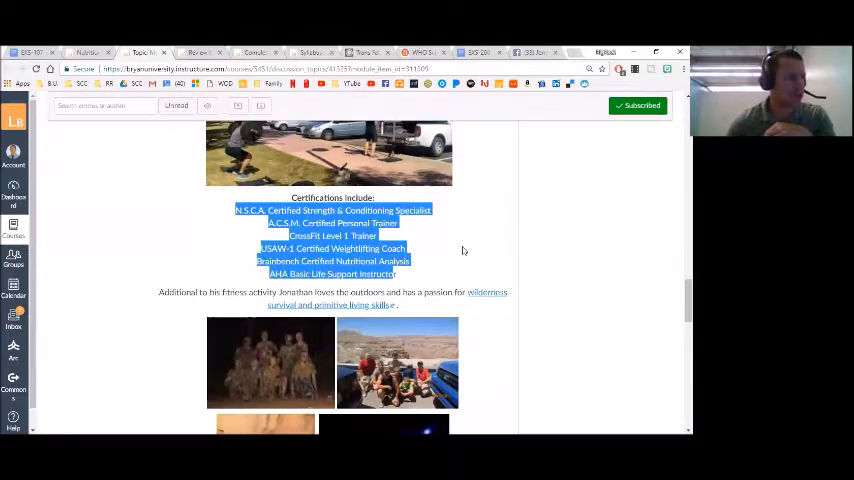
scroll("down", 3)
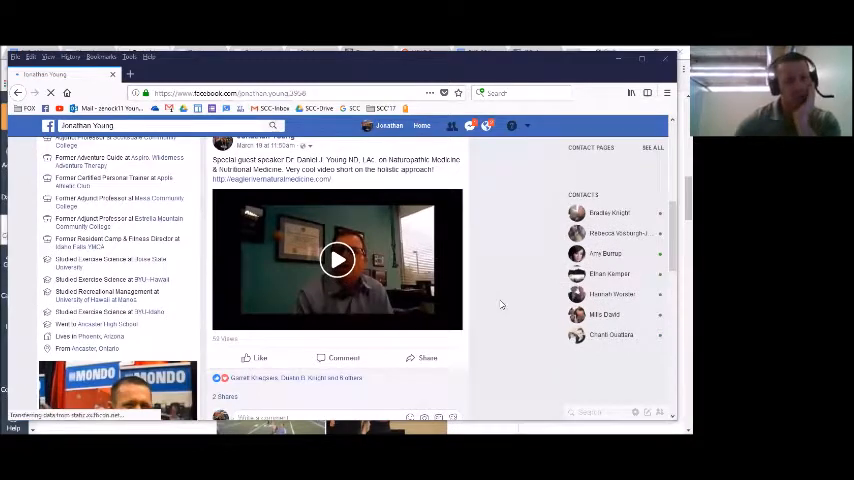
Scroll the instructor's Facebook timeline and play the naturopathic doctor's guest speaker video
scroll("down", 3)
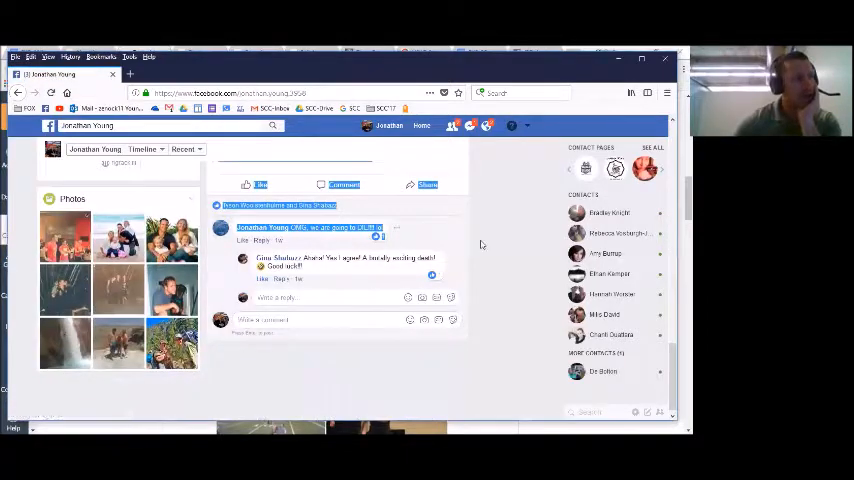
scroll("down", 3)
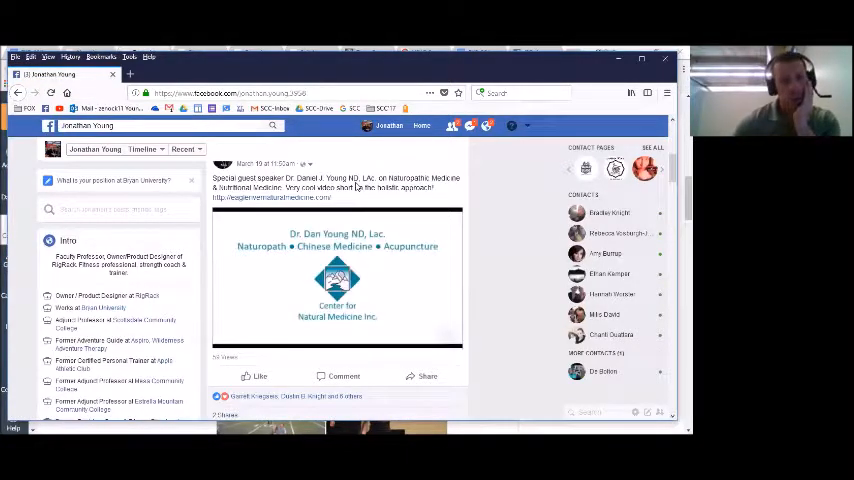
left_click(337, 280)
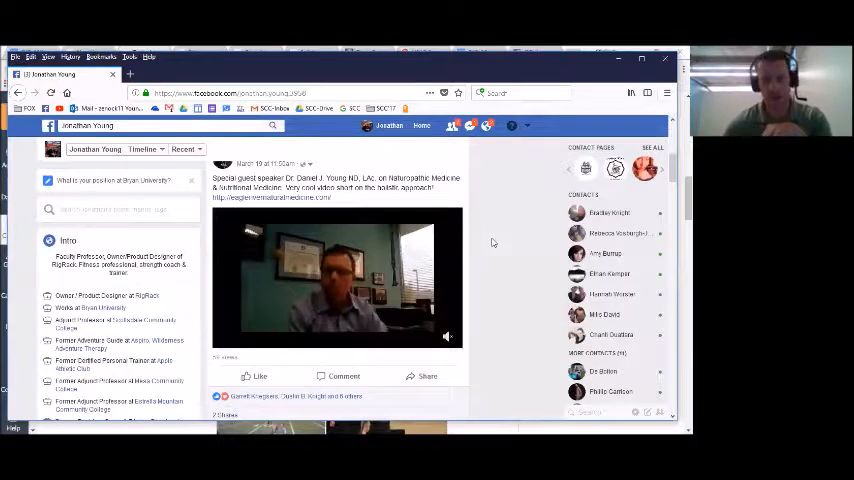
mouse_move(472, 203)
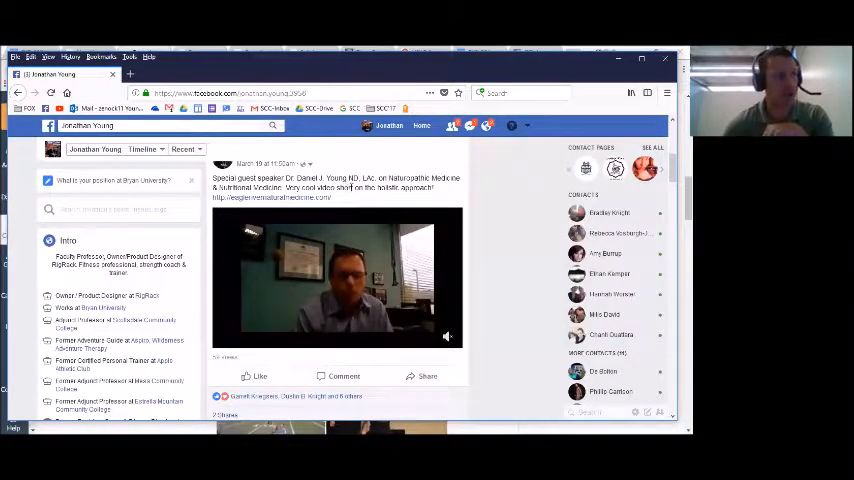
left_click(337, 280)
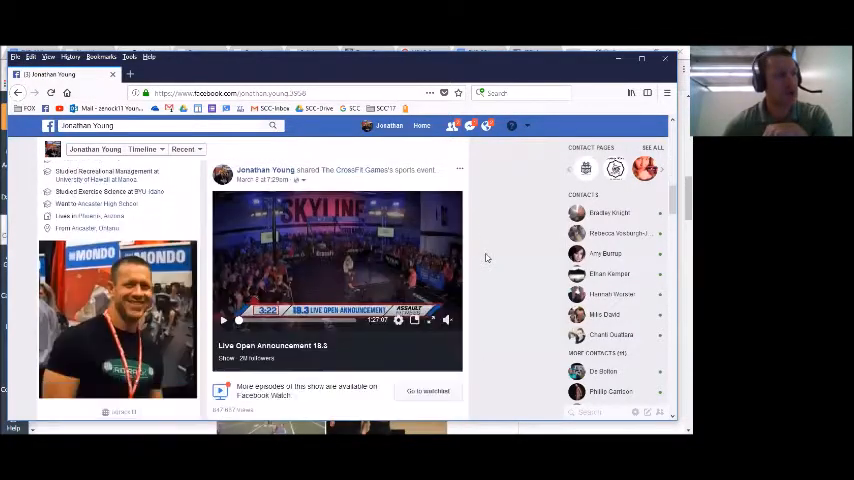
scroll("down", 3)
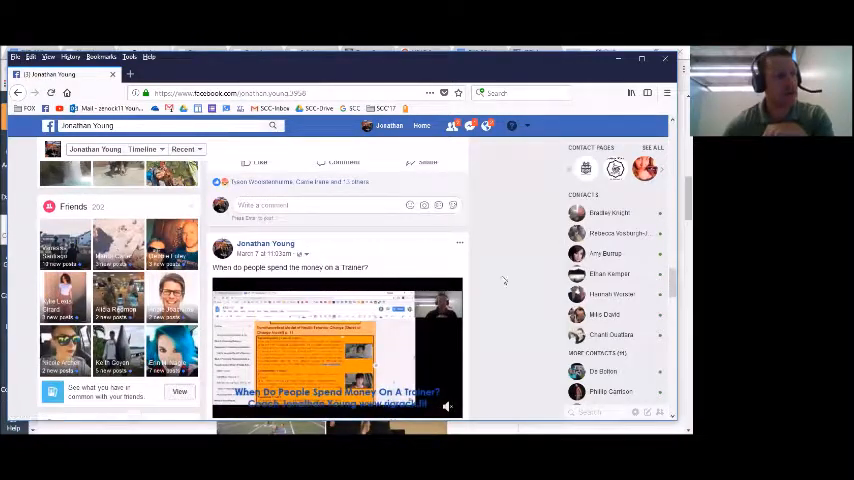
scroll("down", 3)
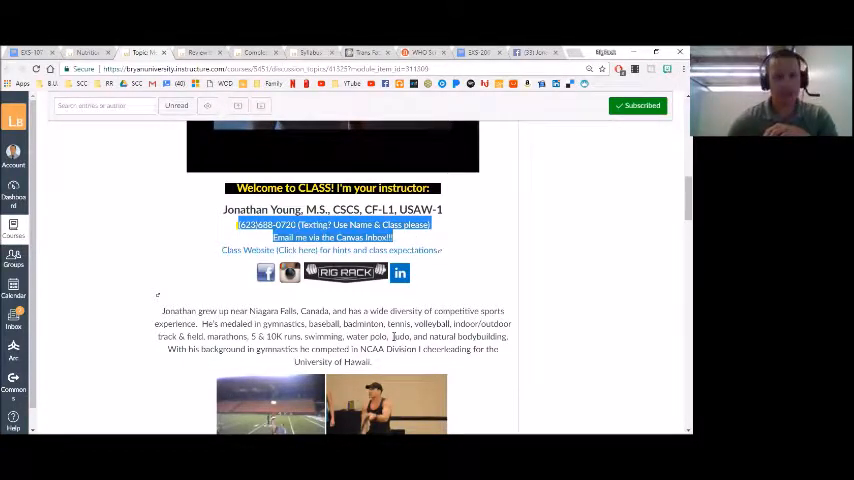
mouse_move(430, 283)
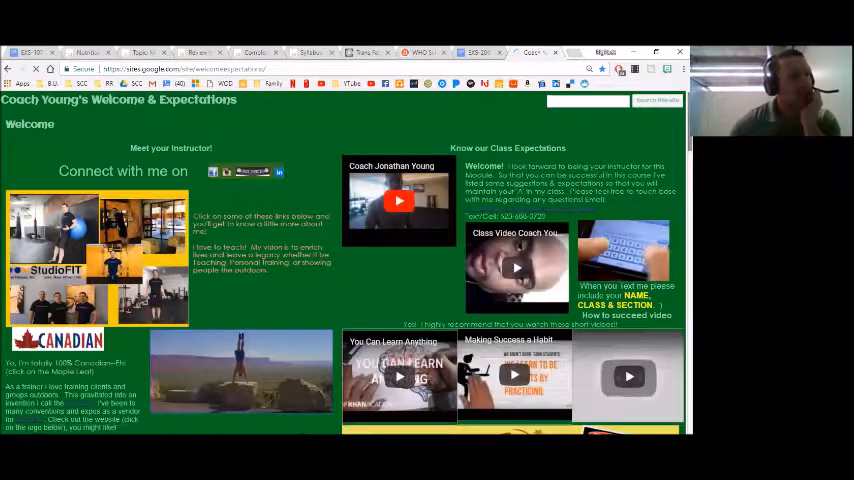
scroll("down", 3)
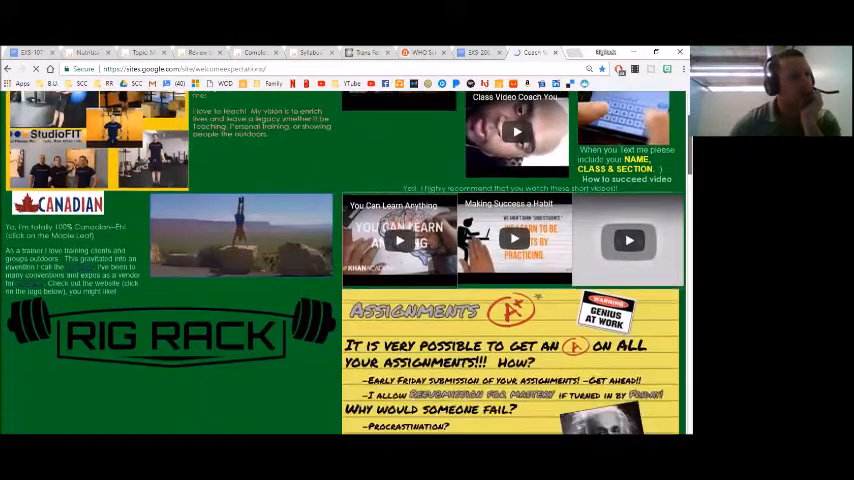
scroll("down", 3)
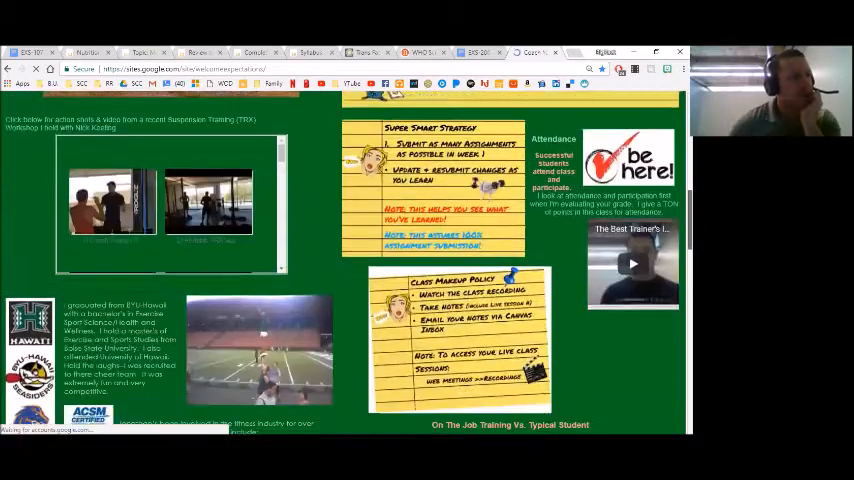
scroll("down", 3)
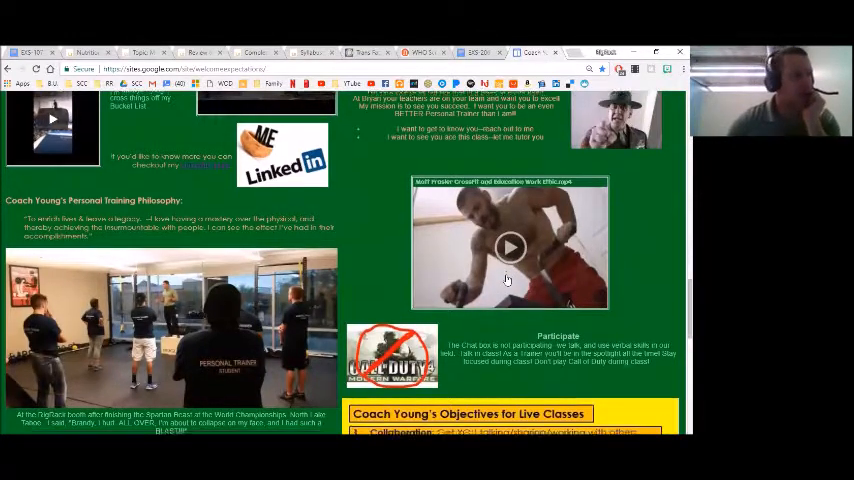
scroll("down", 3)
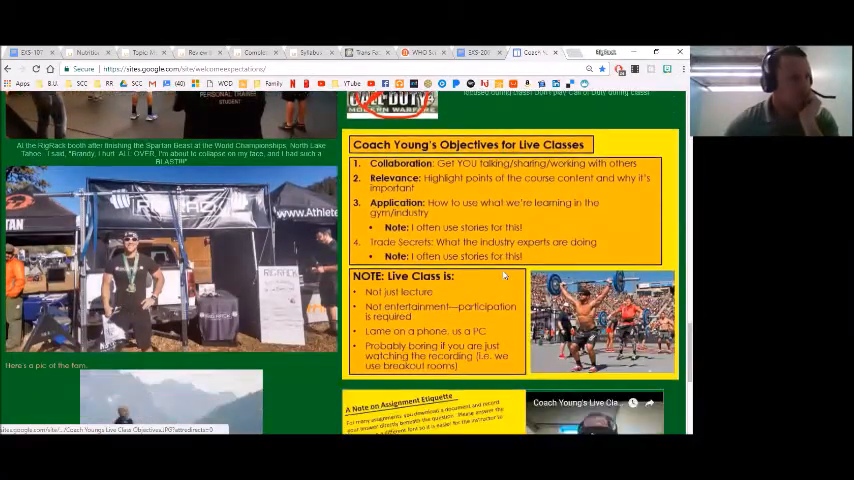
scroll("down", 3)
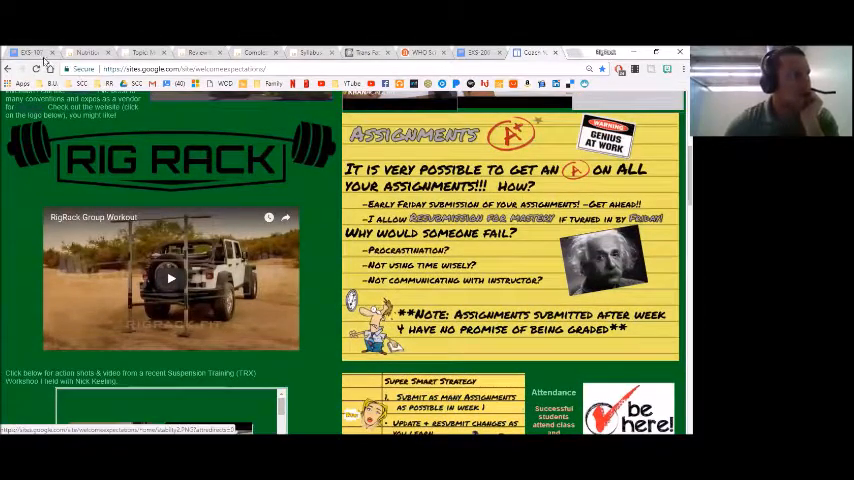
Switch to the EXS-107 Nutrition Fundamentals document and scroll down to its Assignments section
left_click(30, 52)
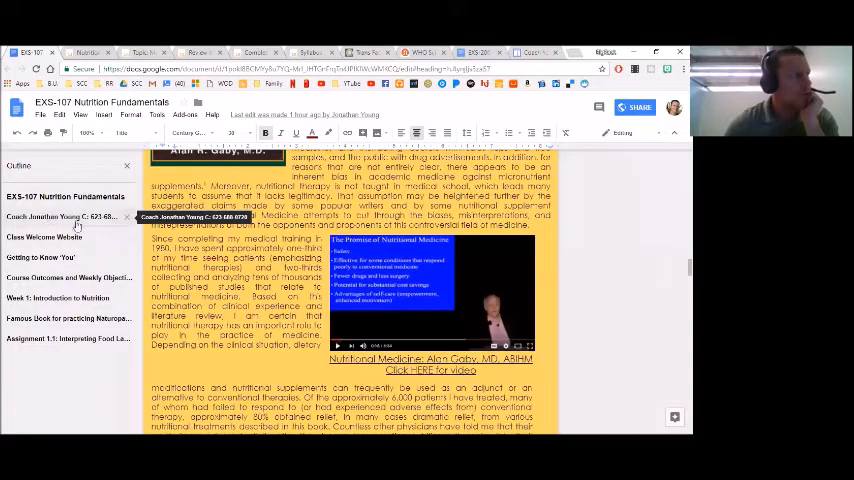
scroll("down", 3)
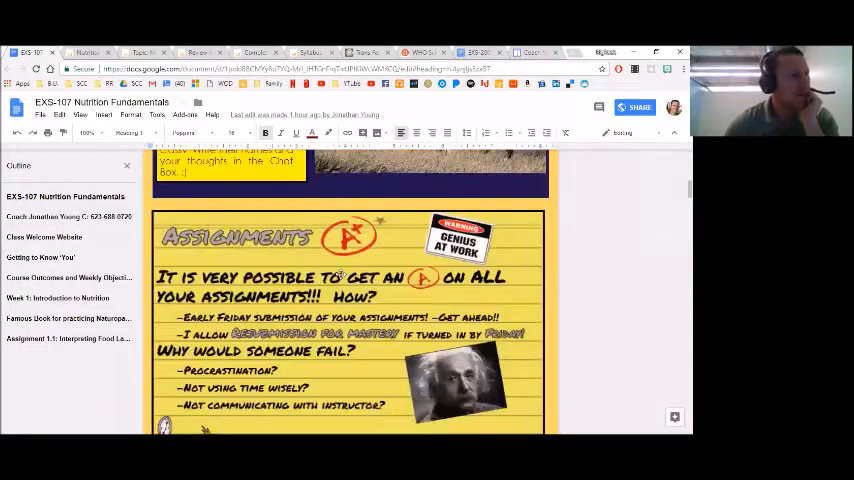
scroll("down", 3)
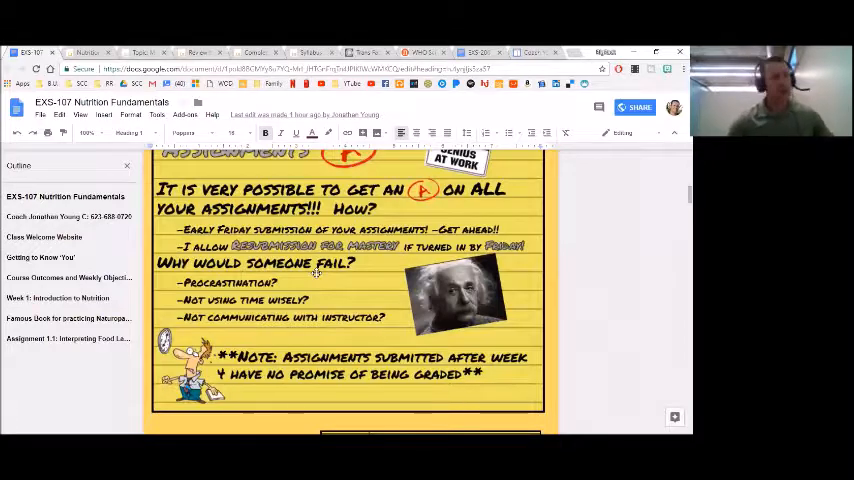
mouse_move(324, 275)
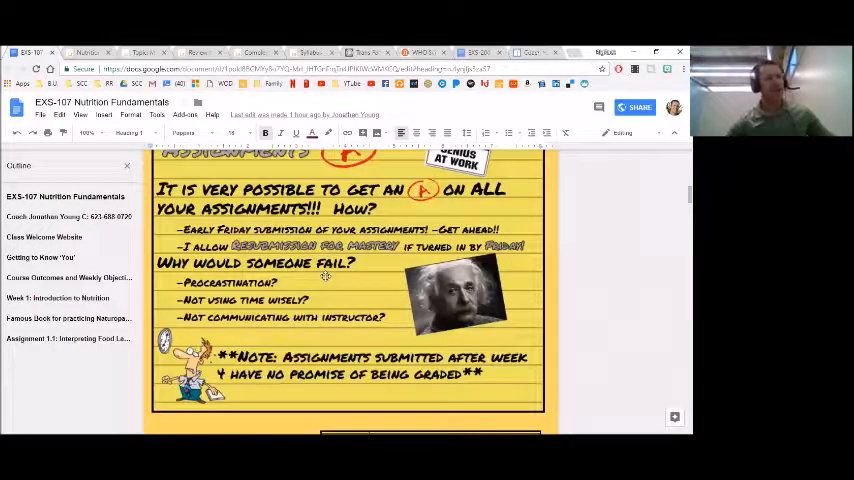
scroll("down", 3)
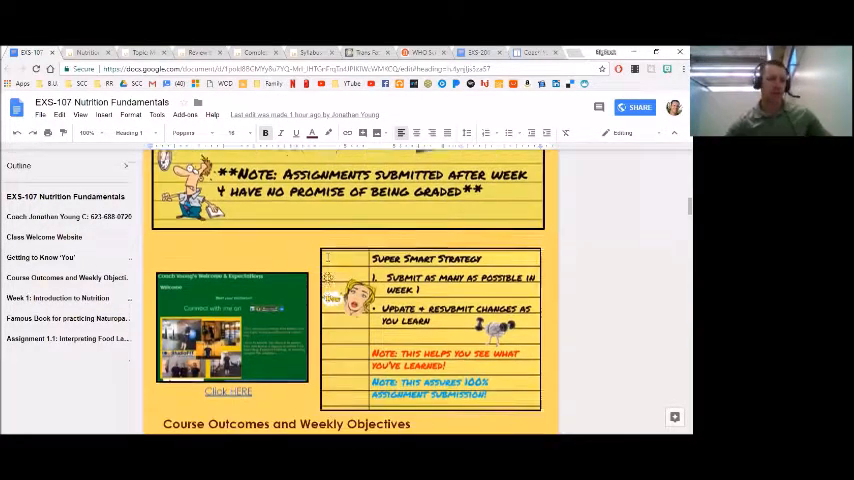
scroll("down", 3)
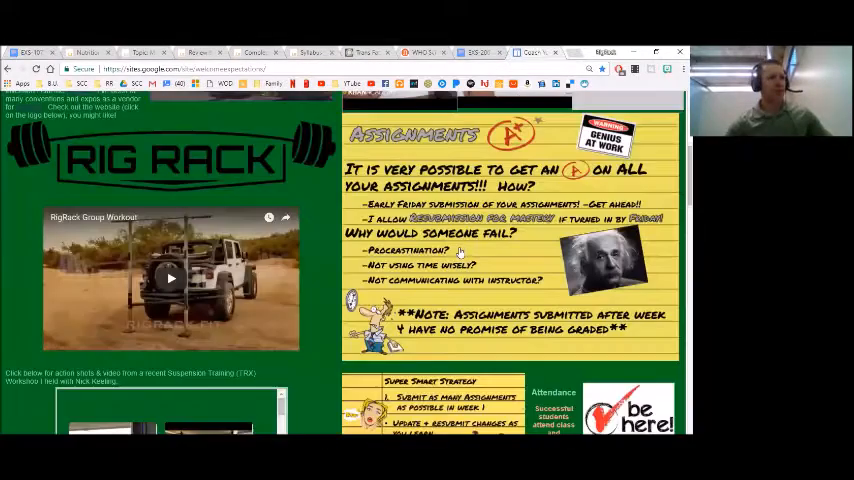
Scroll the expectations page past the teaching philosophy to the live class objectives
scroll("down", 3)
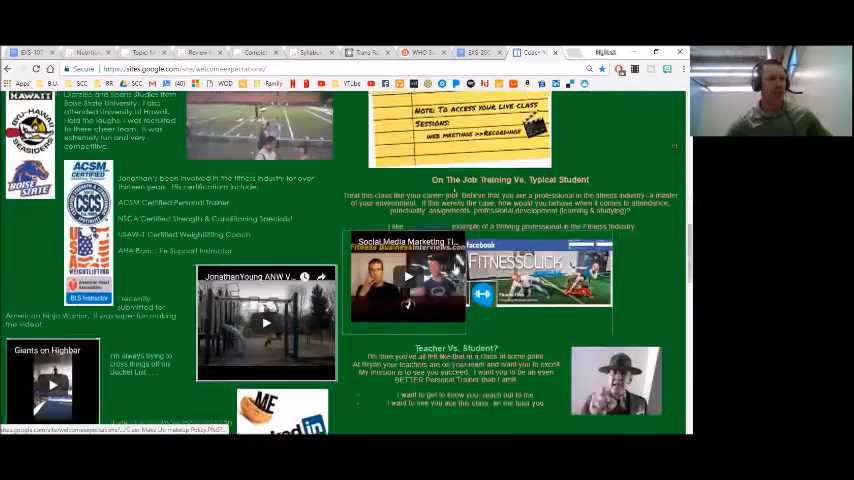
scroll("down", 3)
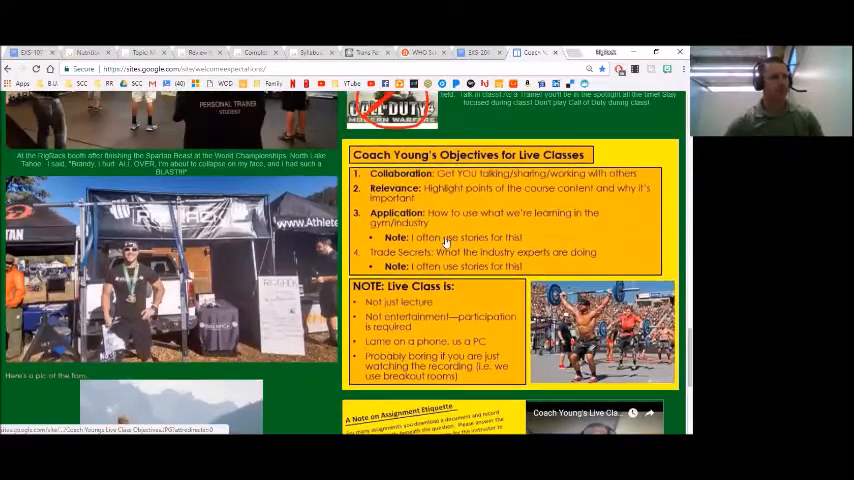
Scroll to the assignment success tips and smart submission strategy in the EXS-107 document
scroll("down", 3)
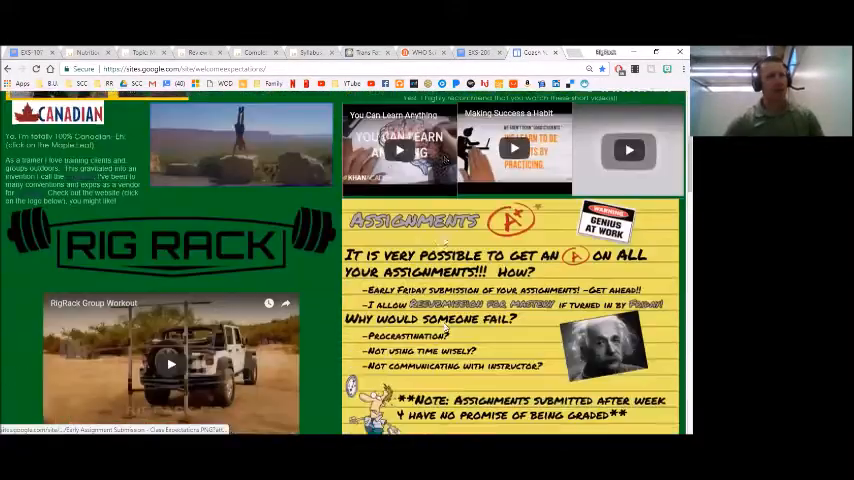
scroll("down", 3)
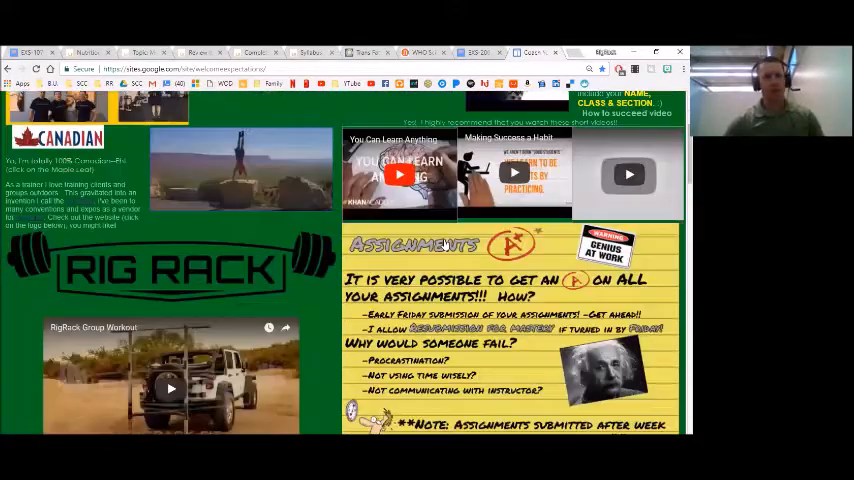
scroll("down", 3)
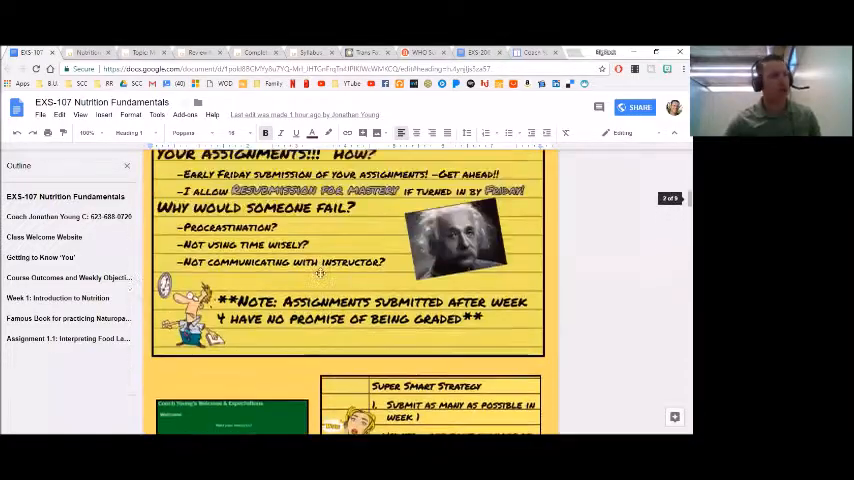
scroll("up", 3)
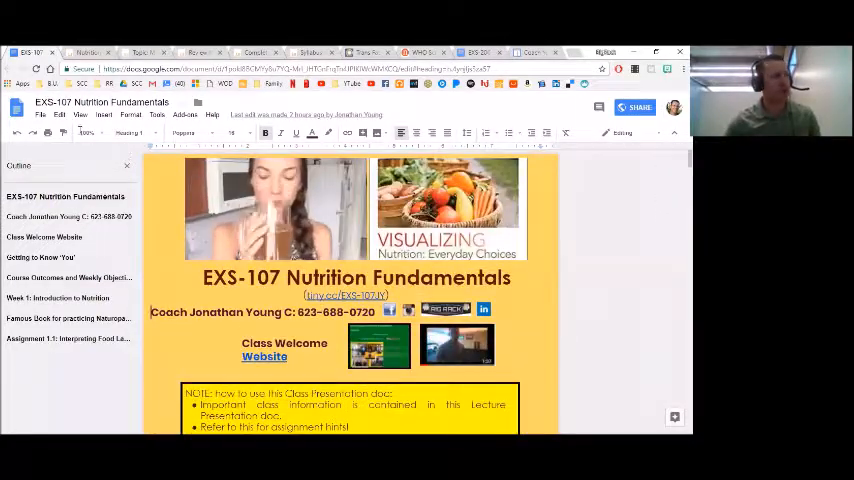
left_click(41, 114)
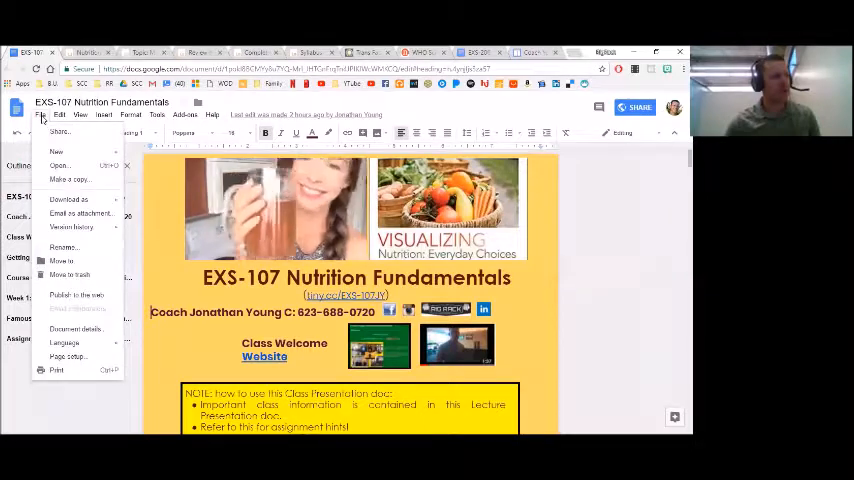
left_click(69, 199)
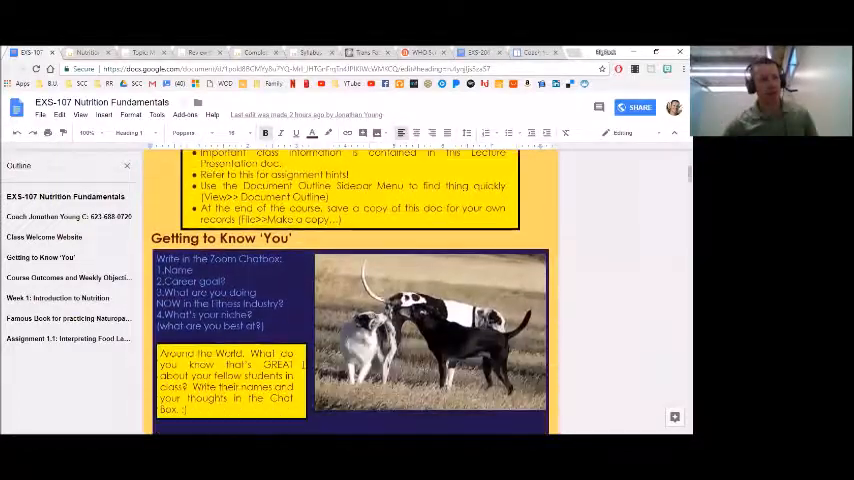
scroll("down", 3)
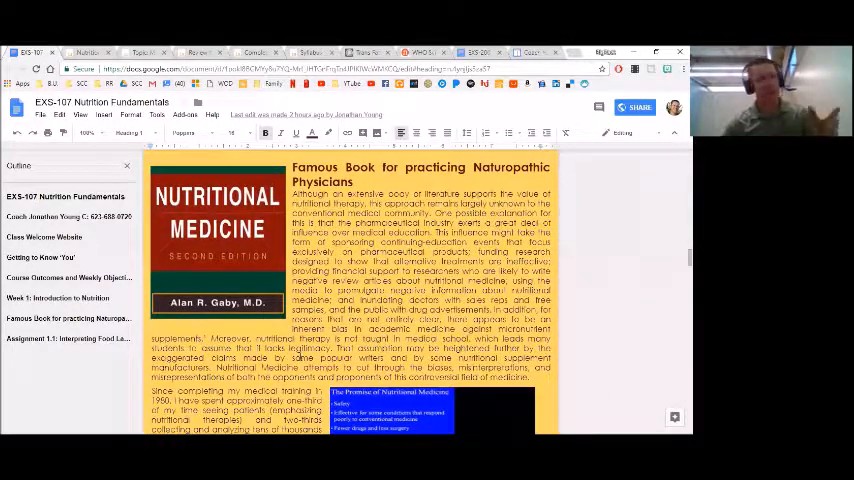
scroll("down", 3)
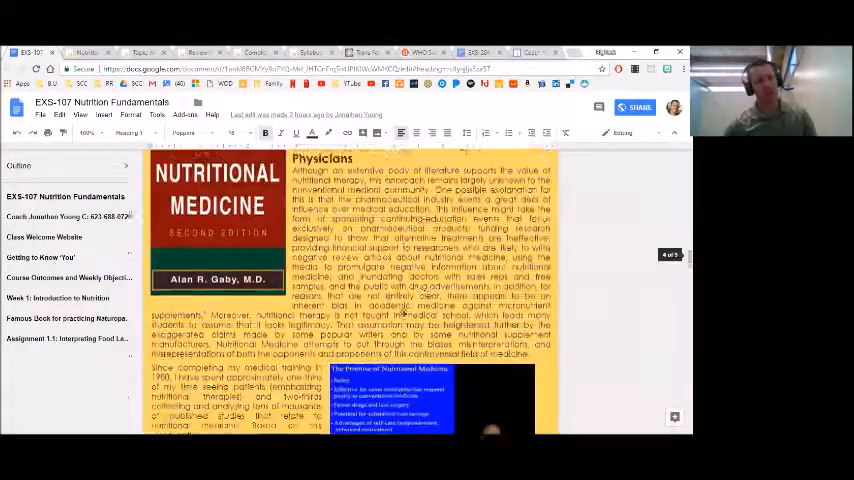
scroll("down", 3)
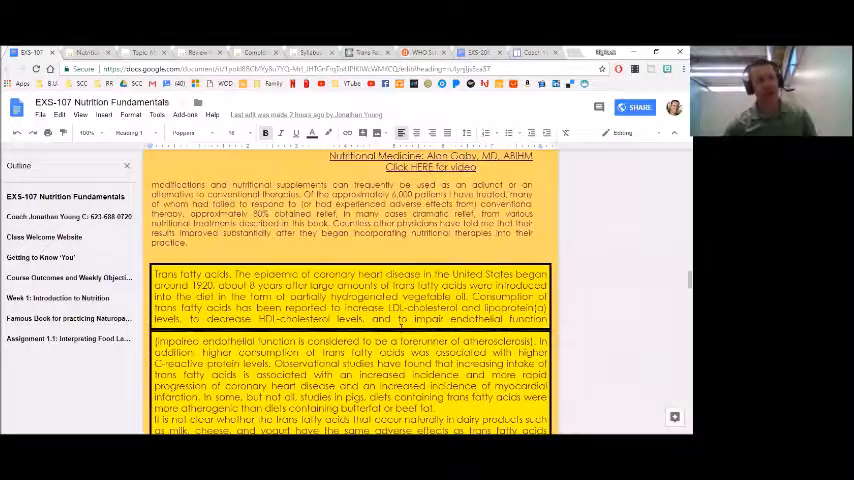